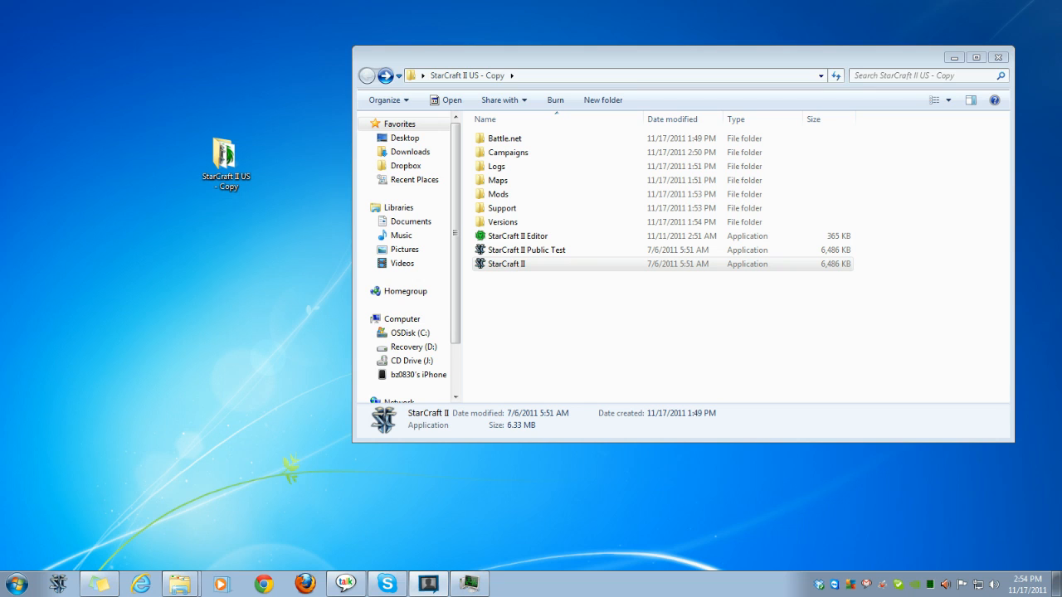
mouse_move(824, 426)
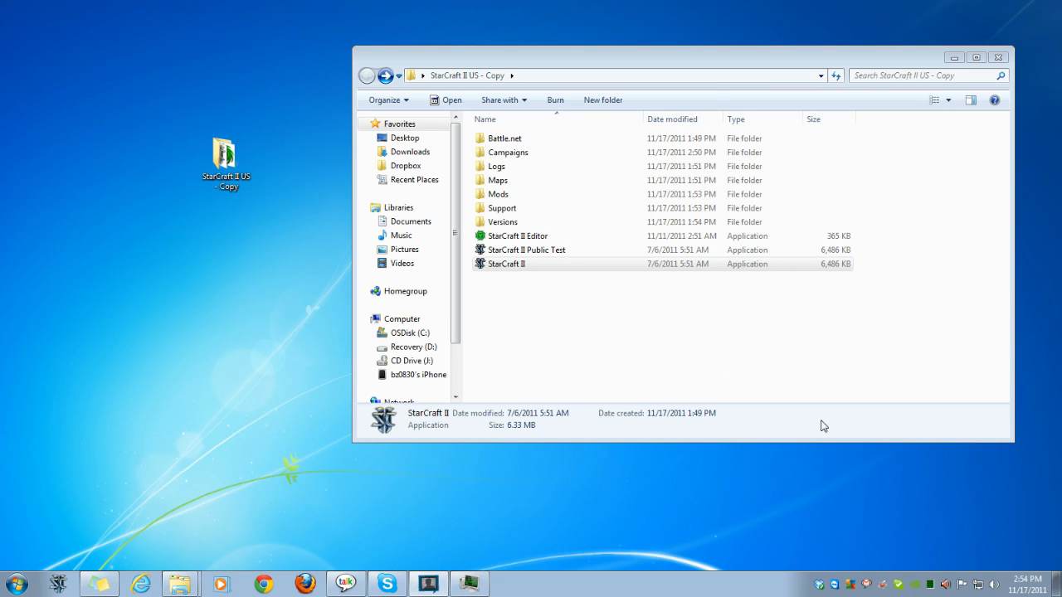
mouse_move(742, 415)
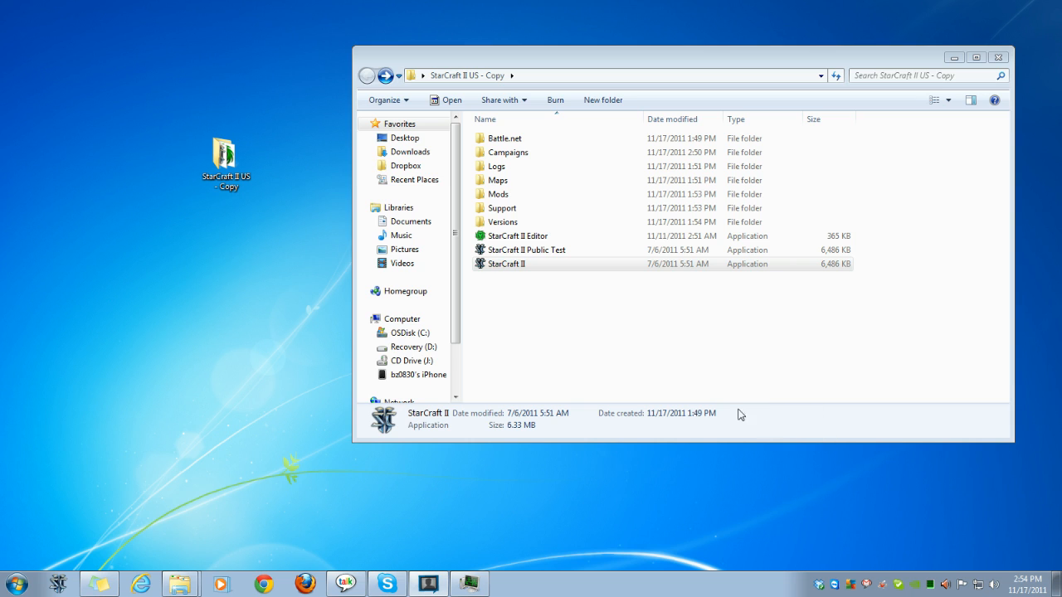
mouse_move(484, 294)
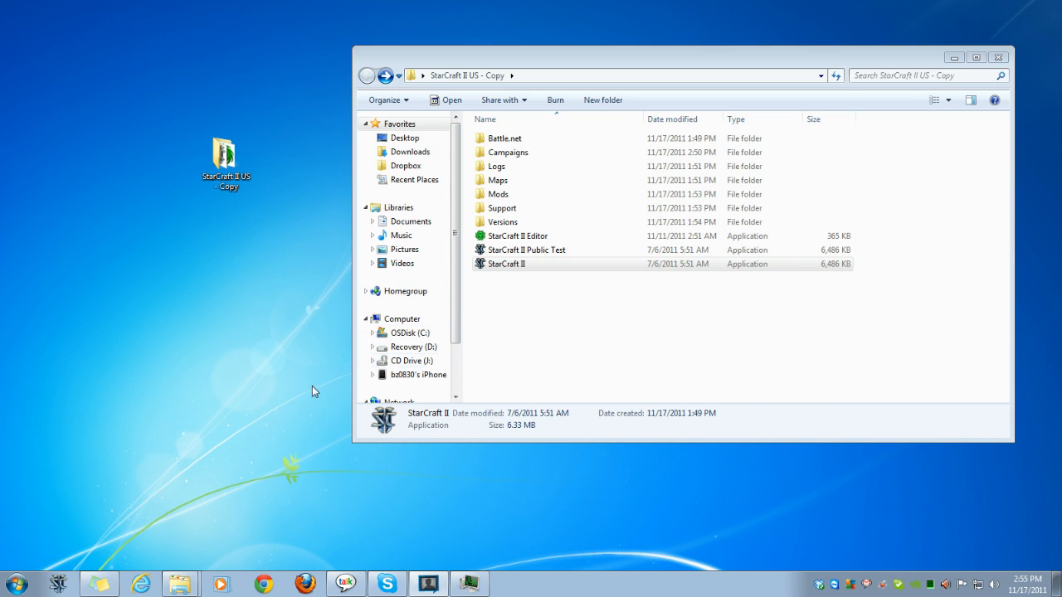
Open Computer from the Start menu and select the OSDisk (C:) drive
click(13, 584)
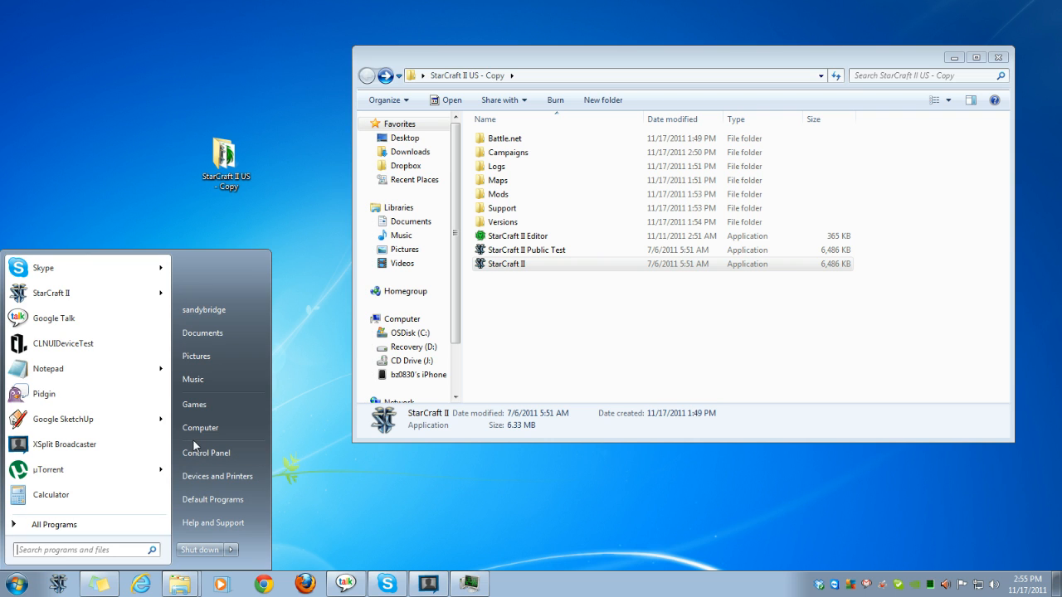
mouse_move(212, 431)
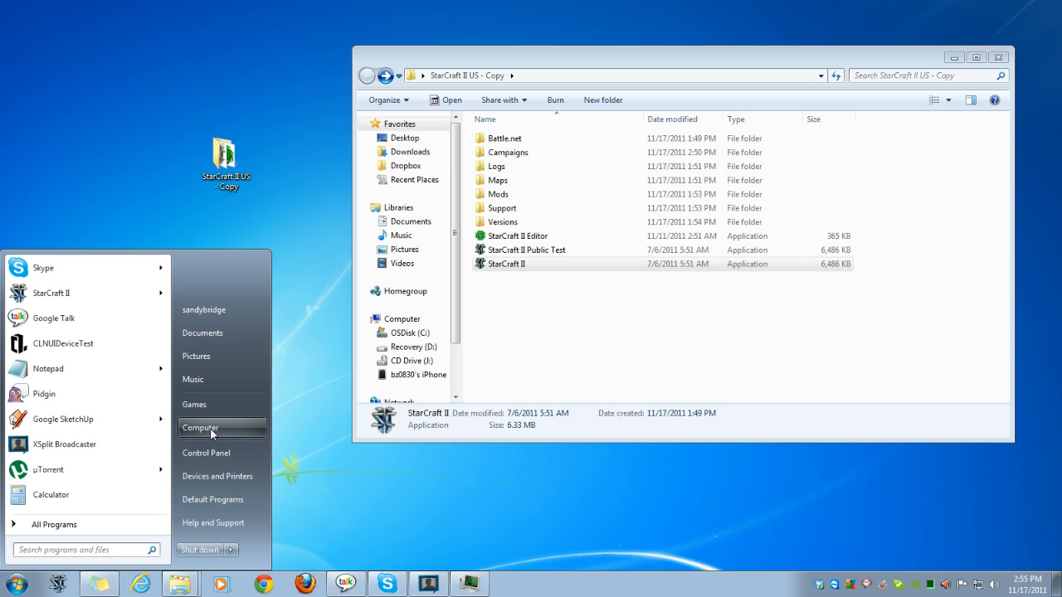
click(201, 427)
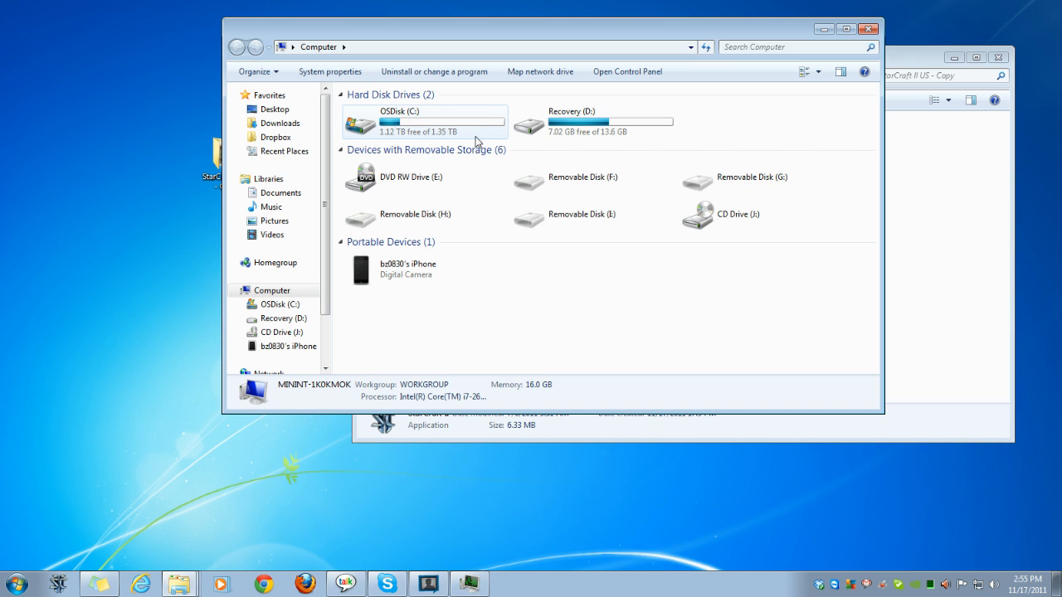
click(440, 120)
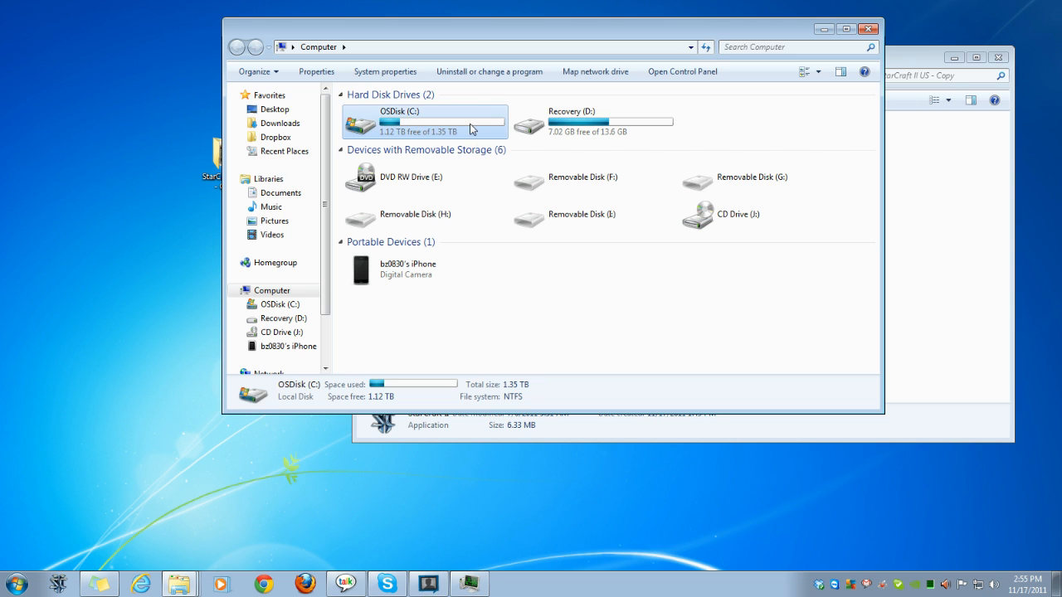
Go into C:\Program Files (x86) and select the StarCraft II folder
double_click(399, 123)
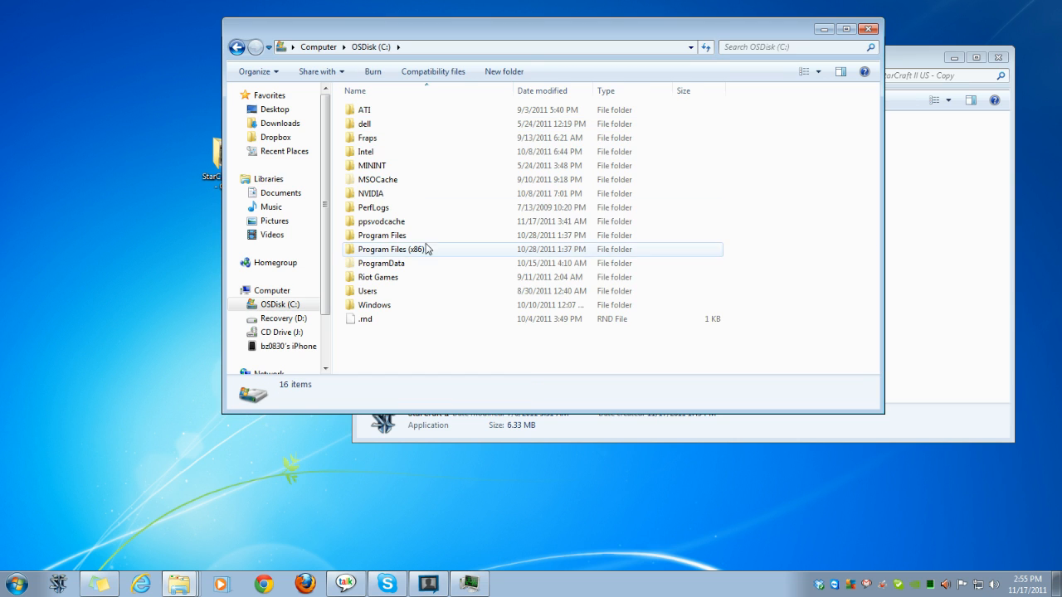
double_click(391, 249)
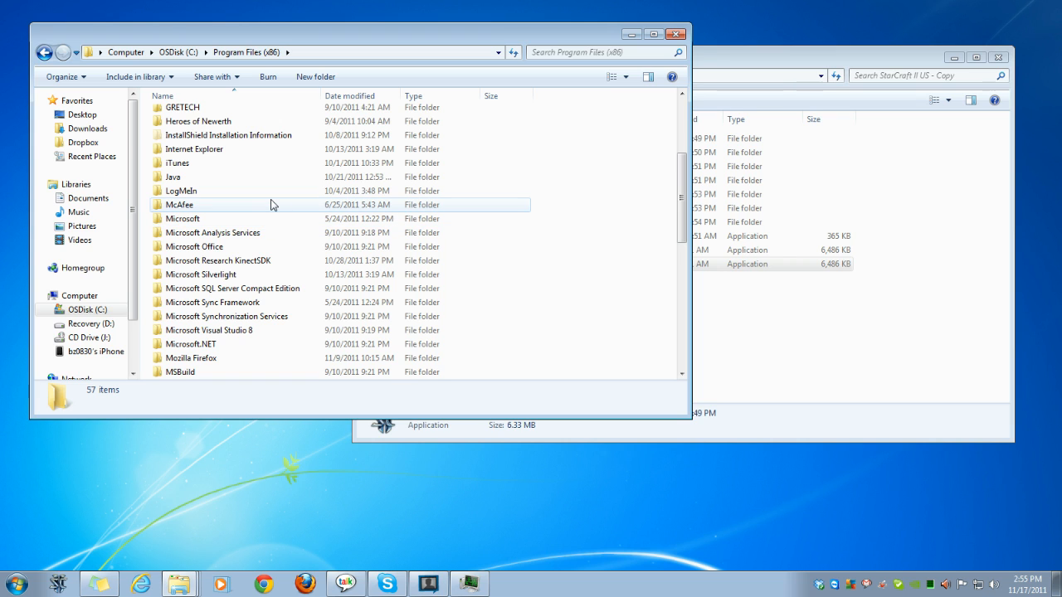
mouse_move(276, 206)
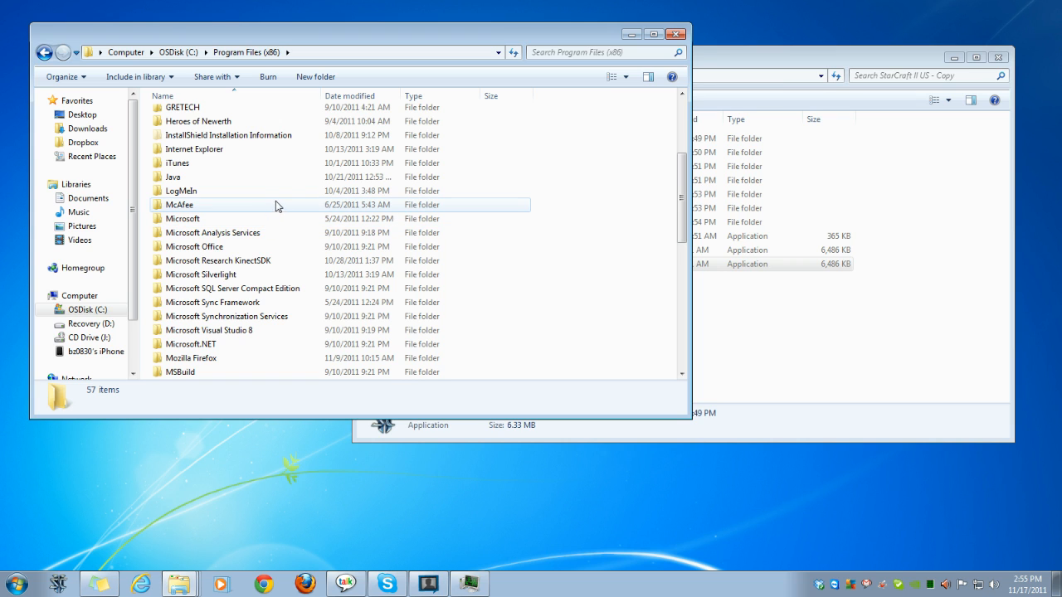
scroll(up, 3)
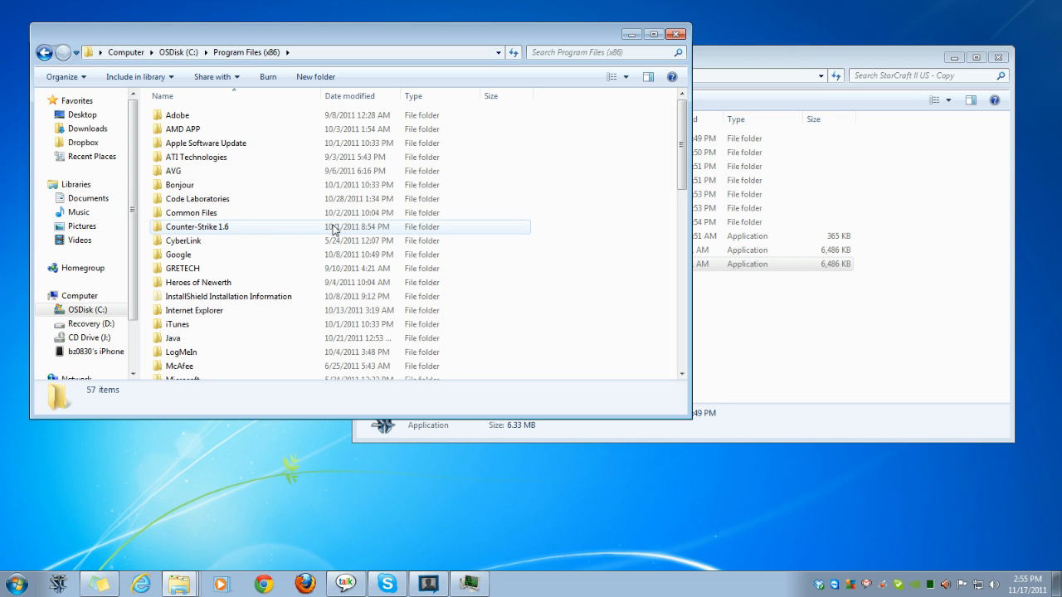
scroll(down, 3)
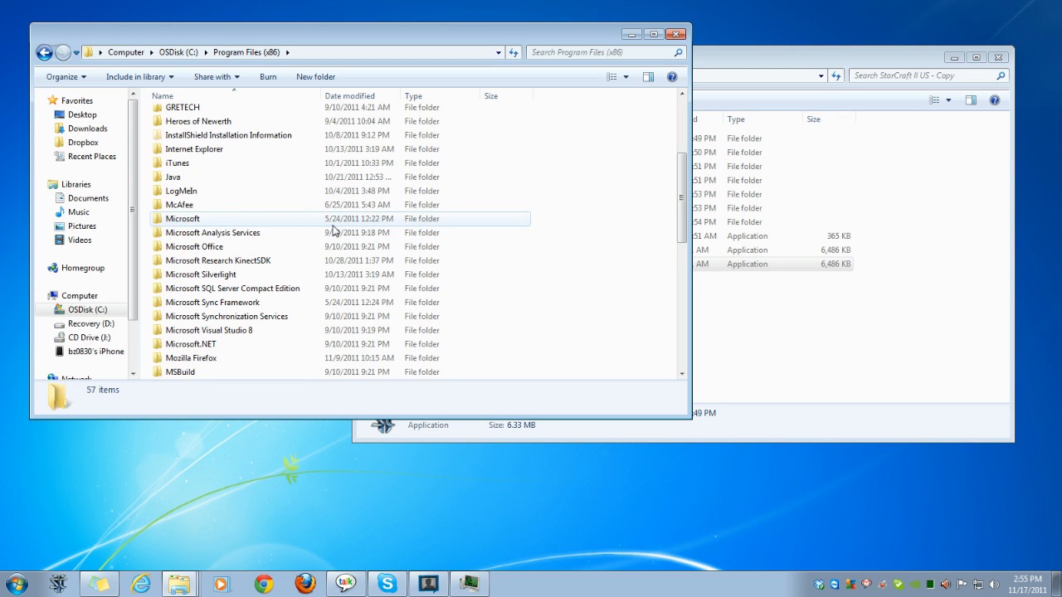
scroll(down, 3)
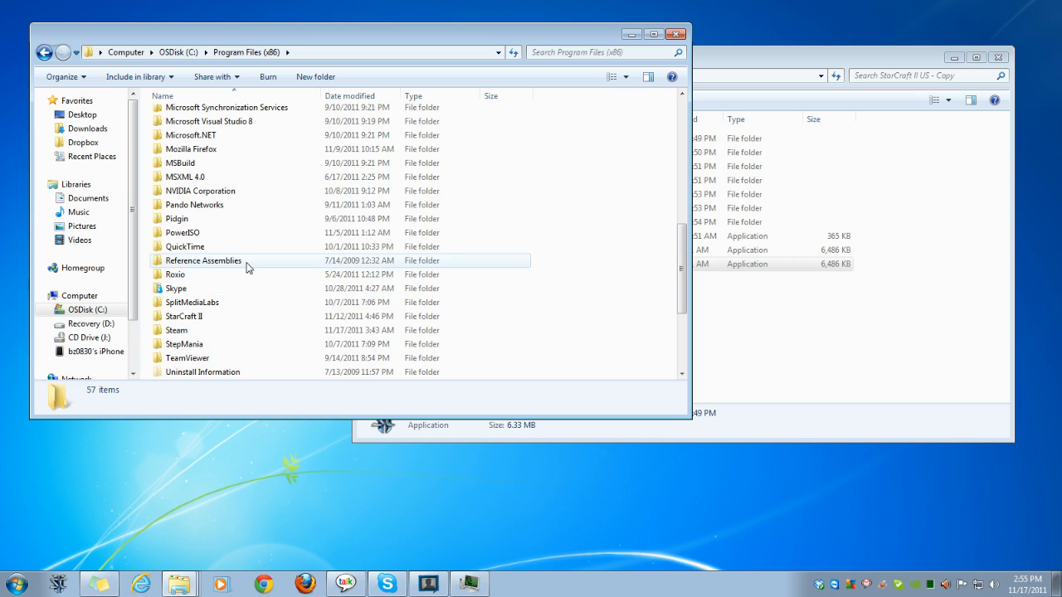
scroll(down, 3)
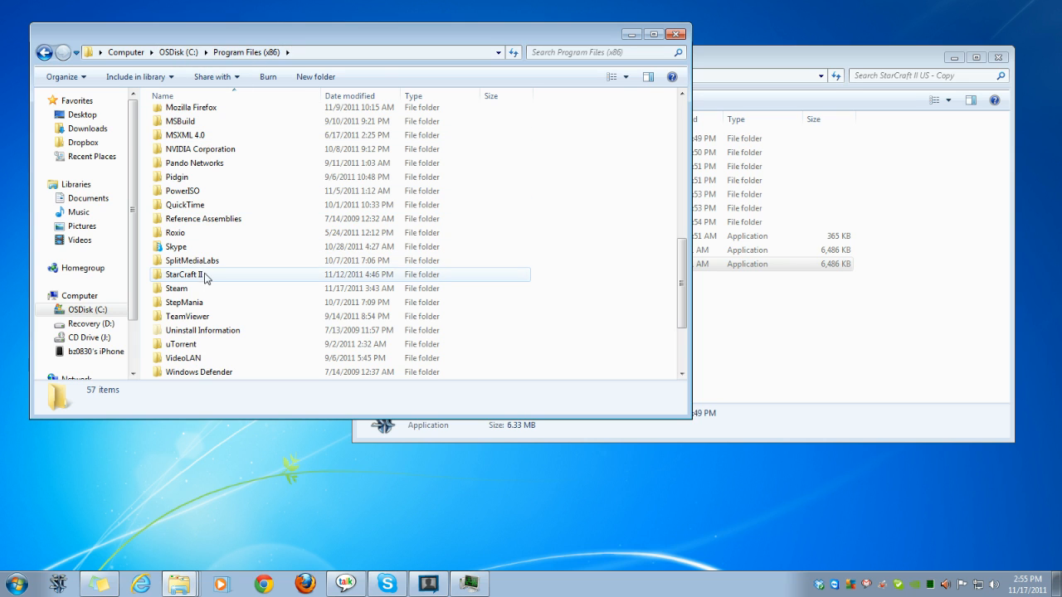
click(183, 275)
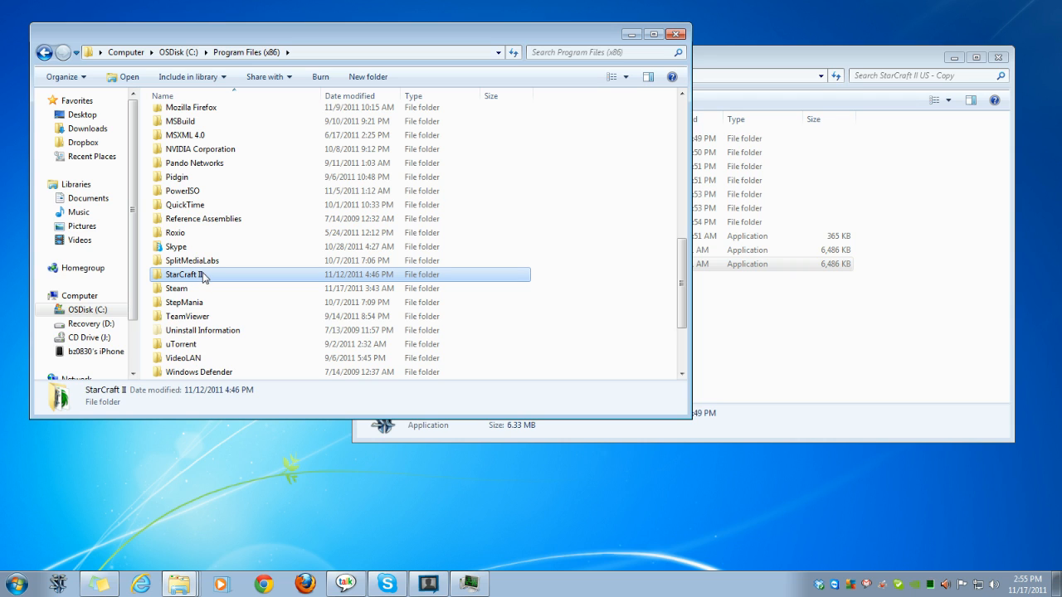
mouse_move(208, 278)
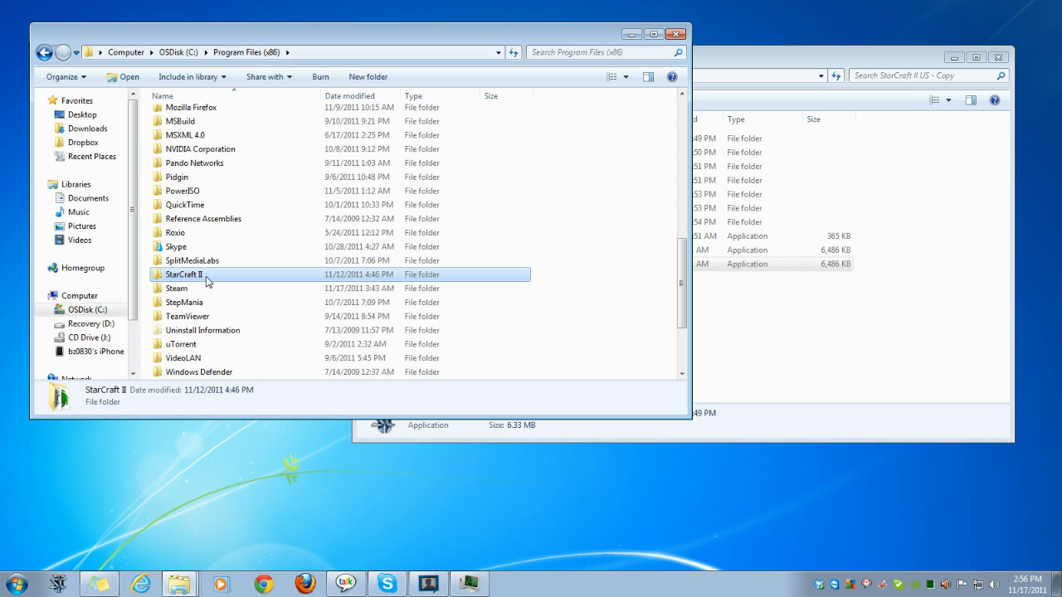
mouse_move(283, 271)
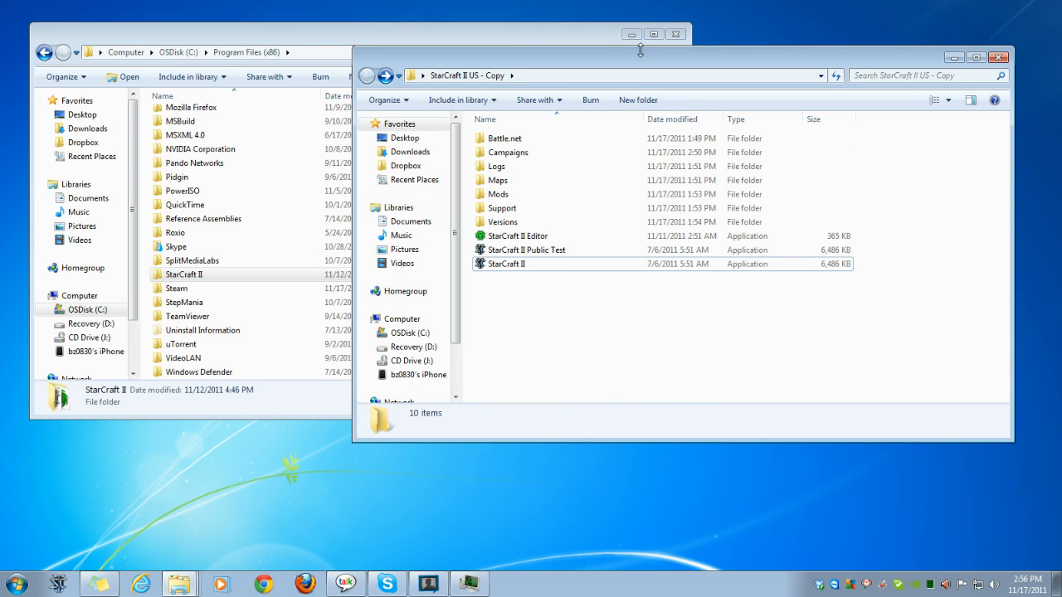
mouse_move(632, 34)
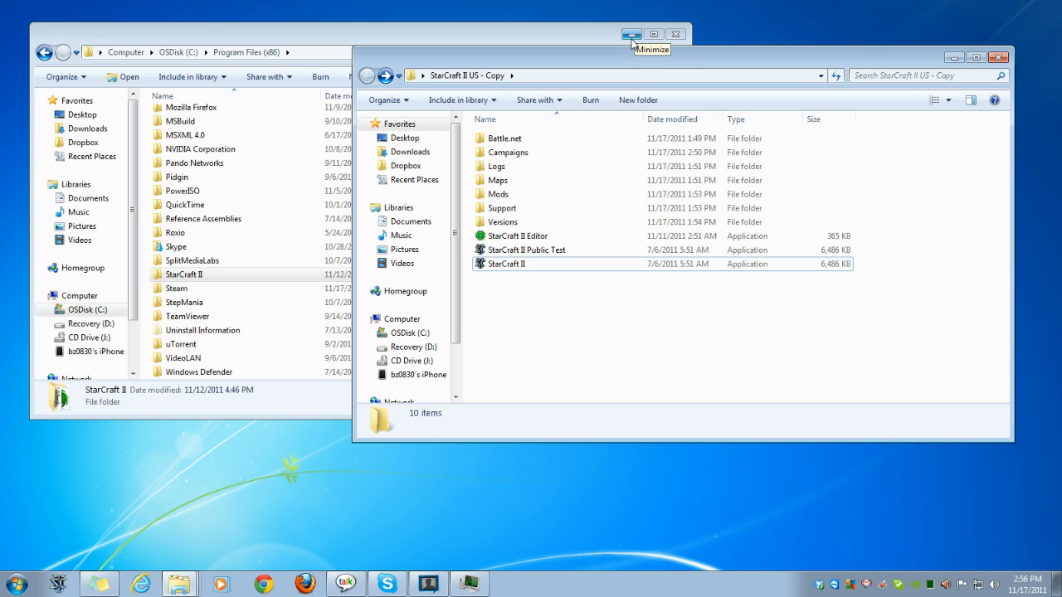
Minimize Program Files (x86), look inside Campaigns, then go back to StarCraft II US - Copy
double_click(507, 151)
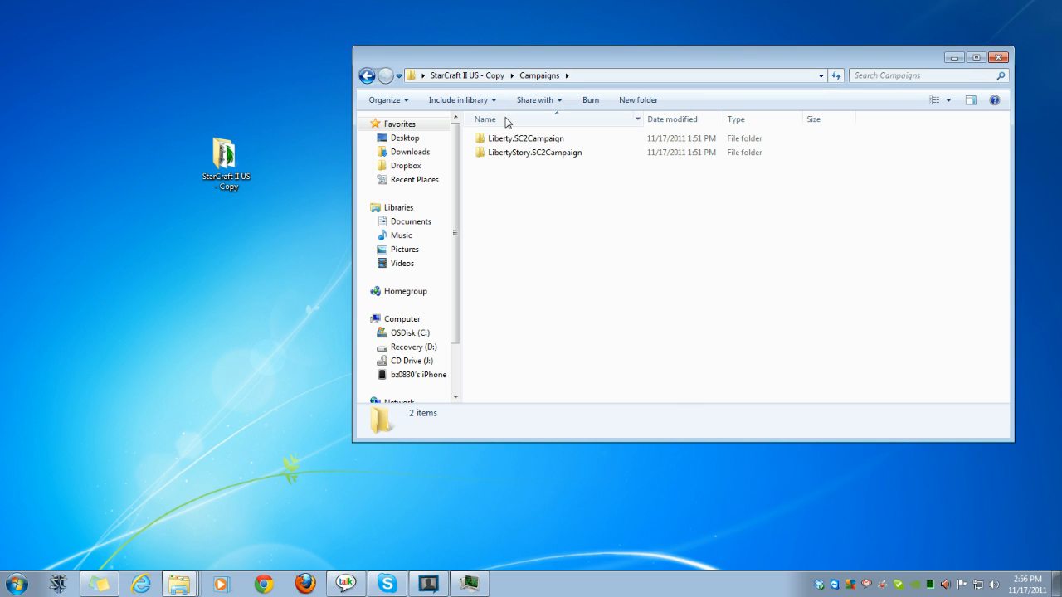
click(523, 137)
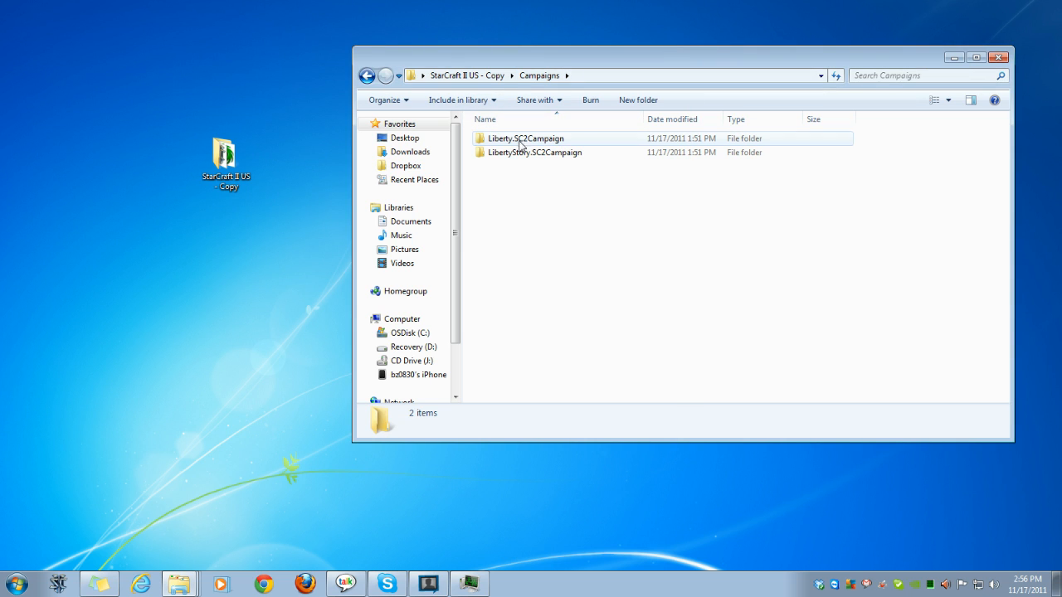
click(226, 163)
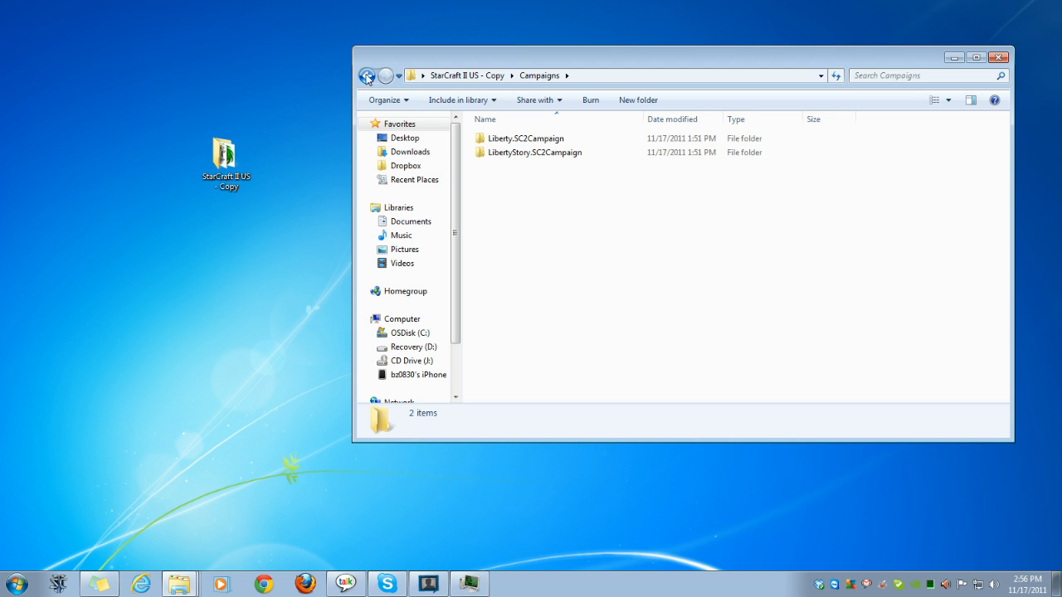
mouse_move(588, 169)
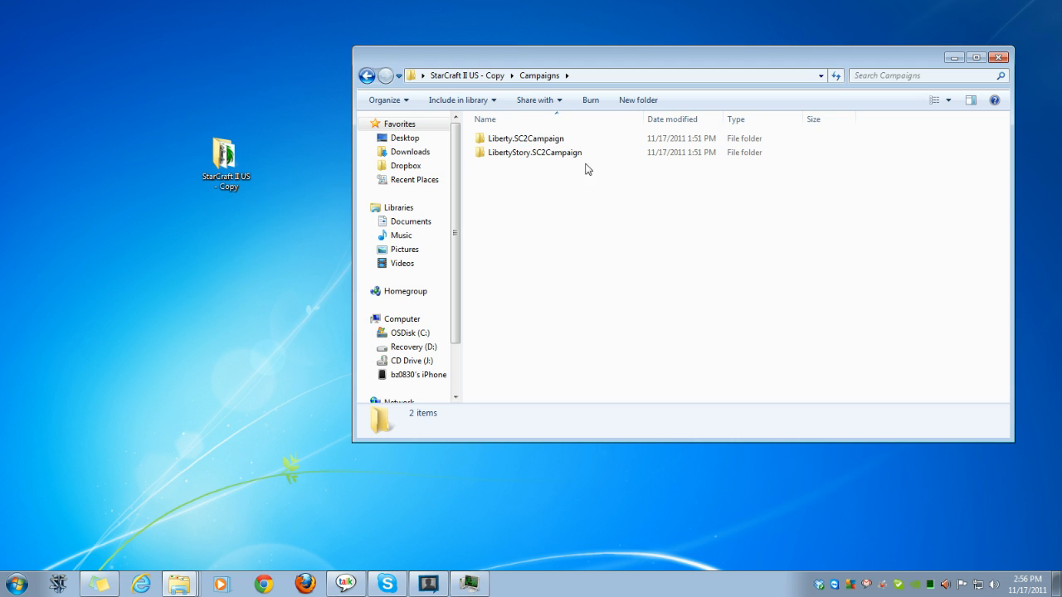
click(368, 75)
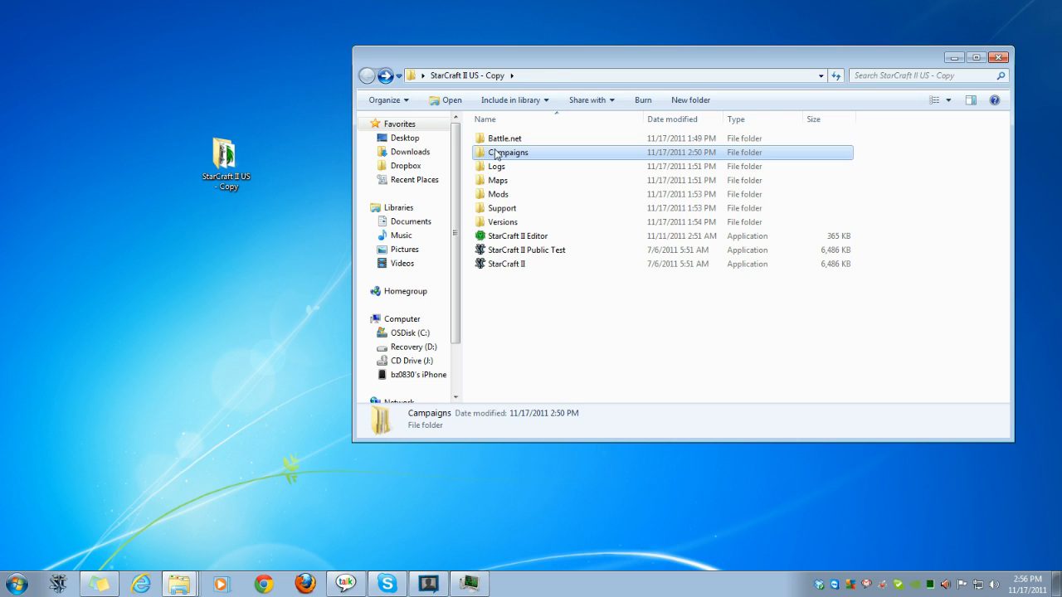
mouse_move(546, 197)
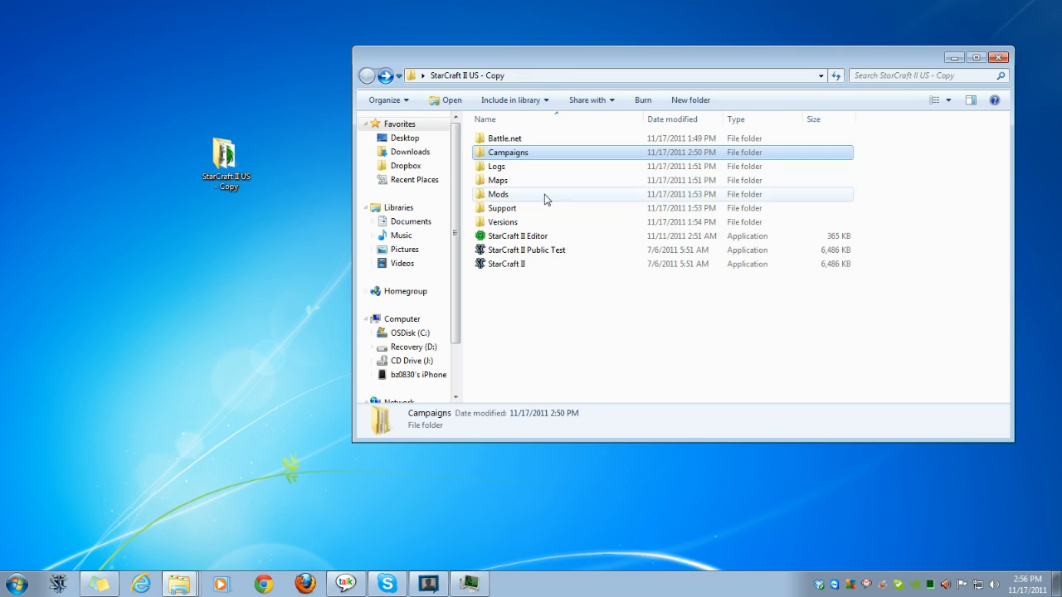
Move both Liberty campaign folders to the desktop, then launch StarCraft II.exe from the copy
key(ctrl+a)
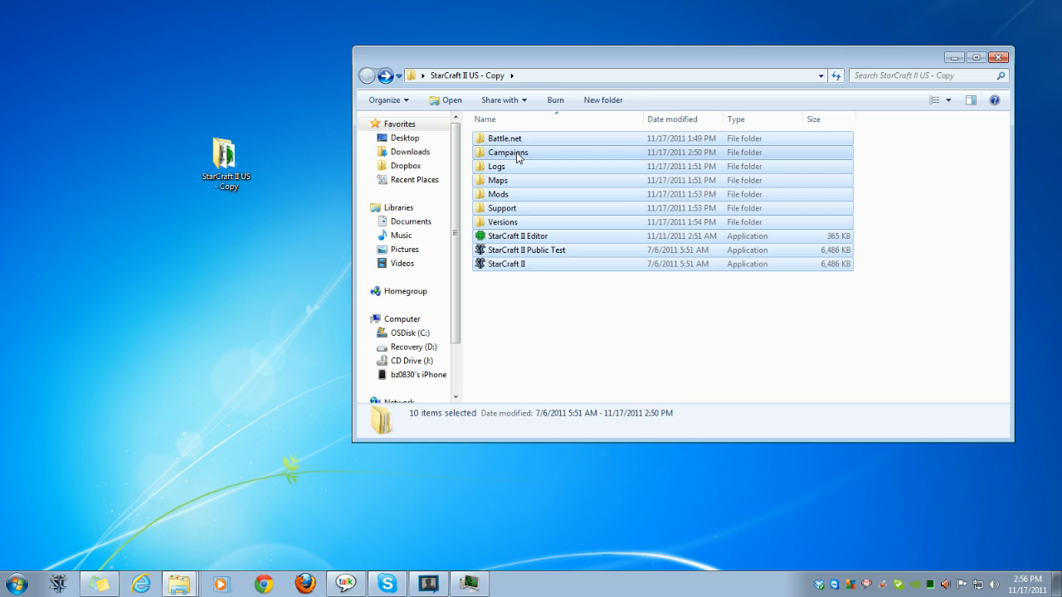
double_click(509, 152)
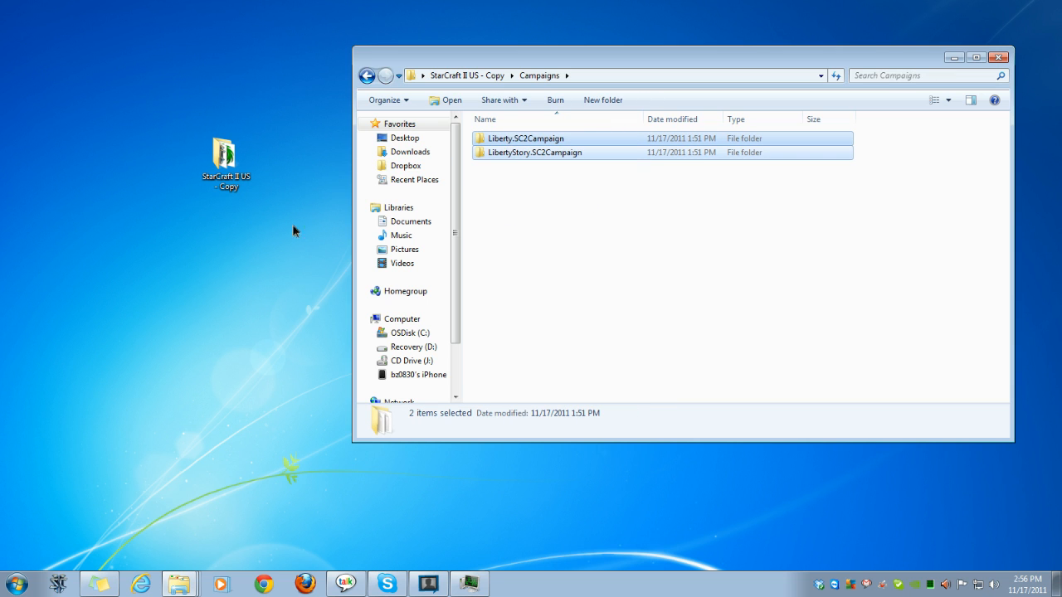
click(367, 75)
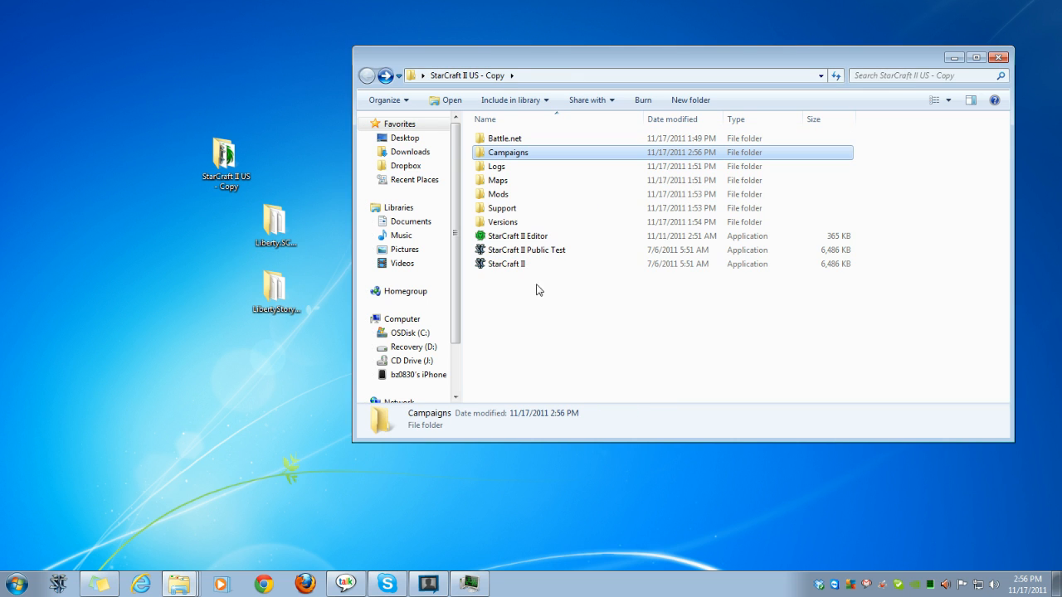
double_click(505, 264)
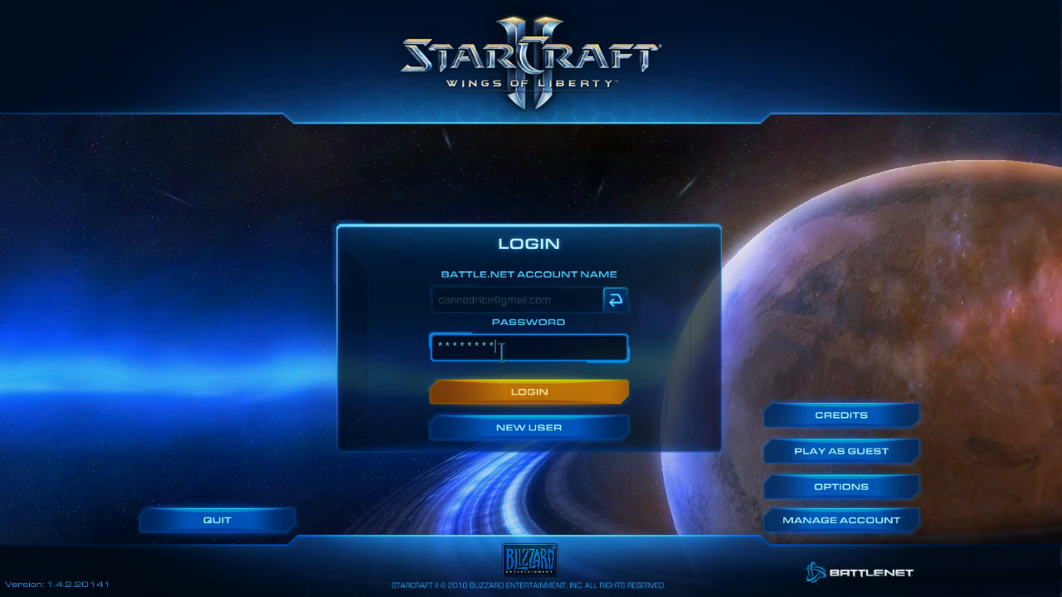
Submit the Battle.net login and enter the game with this account
click(528, 391)
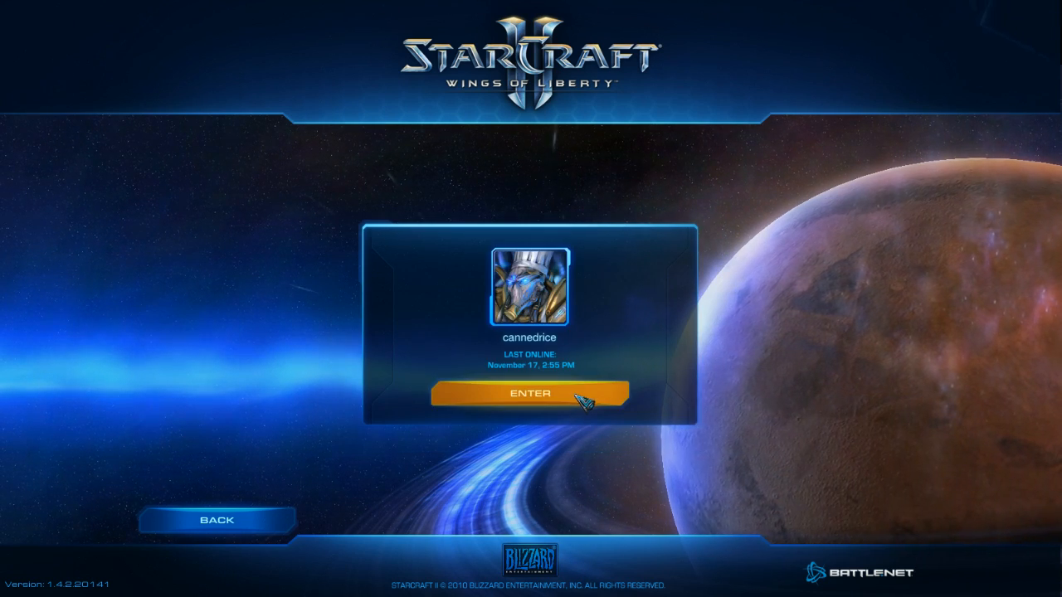
click(533, 392)
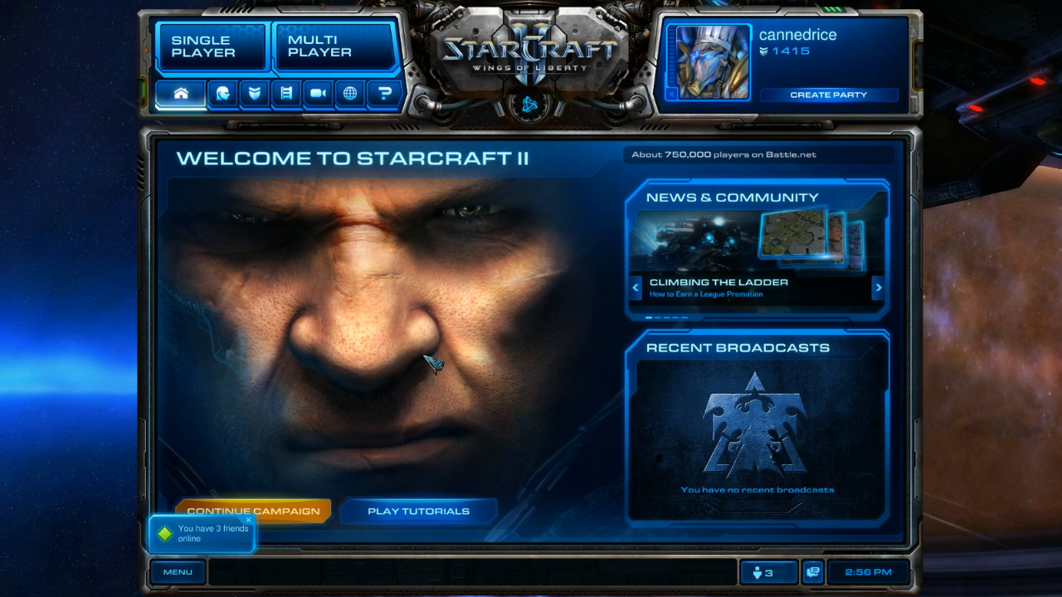
mouse_move(273, 149)
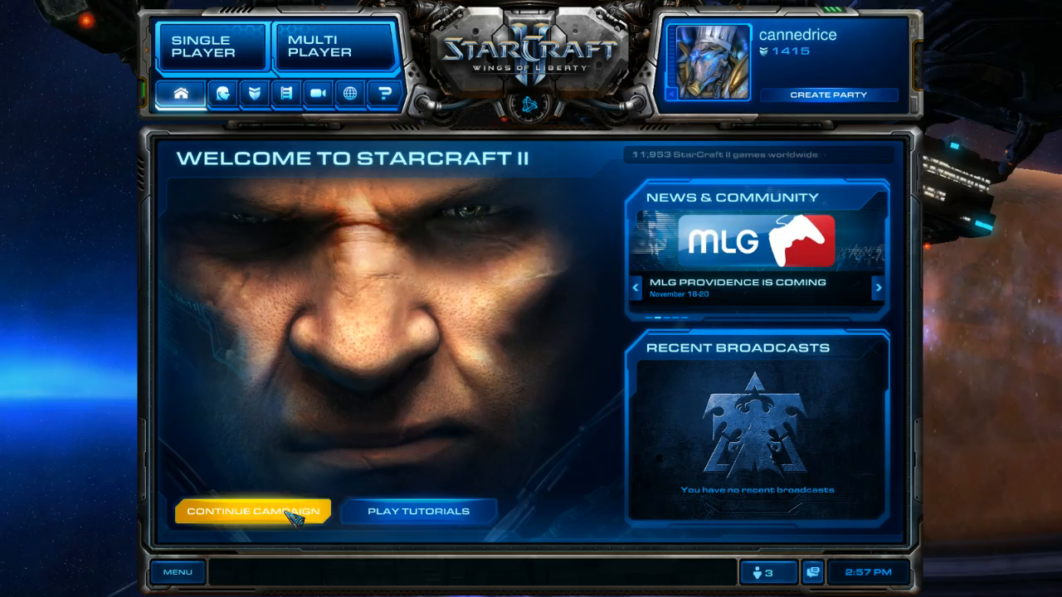
click(253, 510)
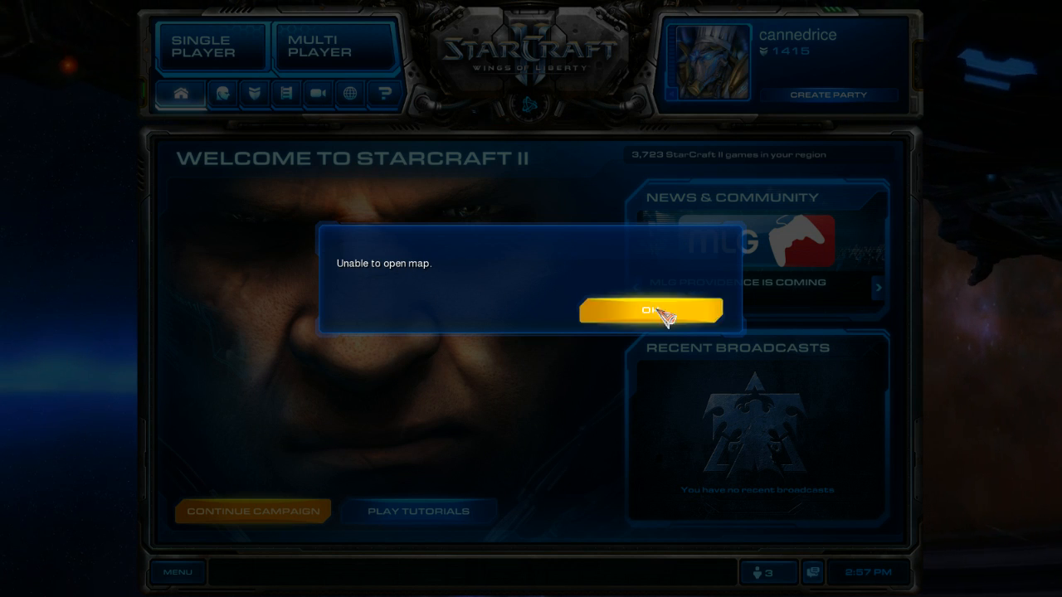
click(647, 309)
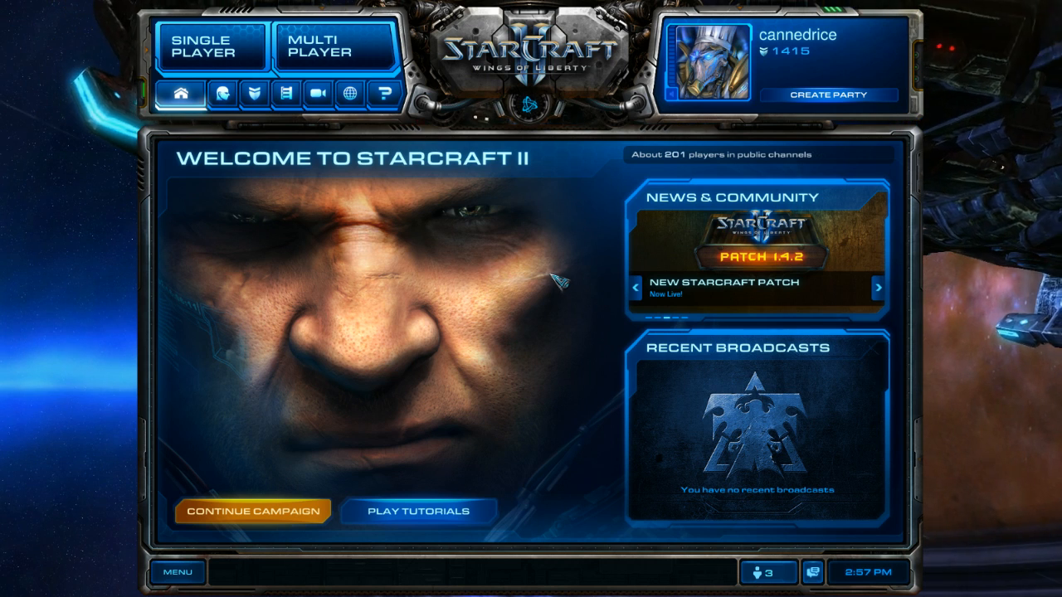
mouse_move(494, 278)
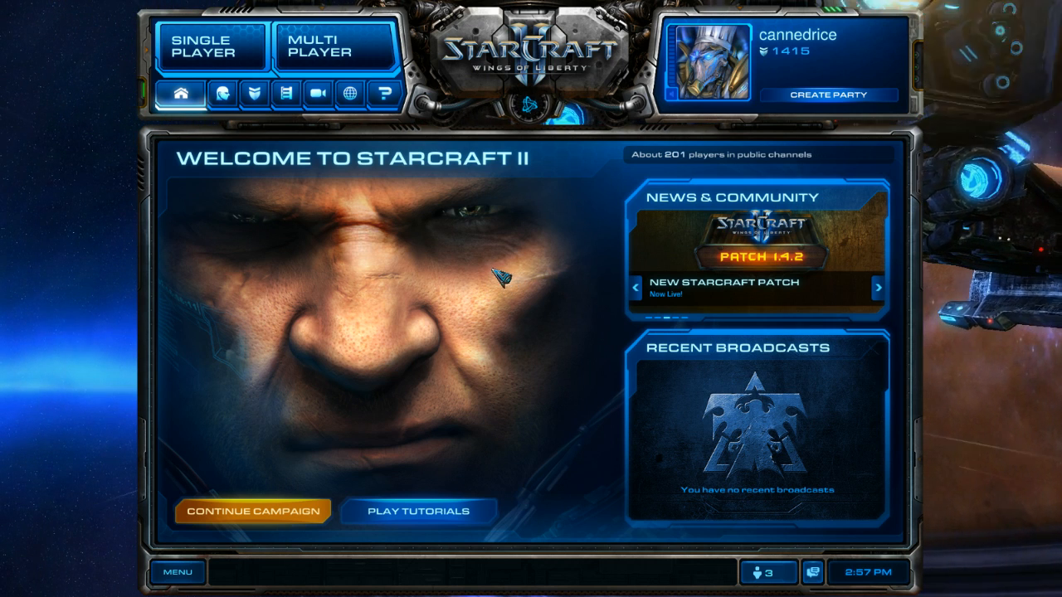
mouse_move(295, 378)
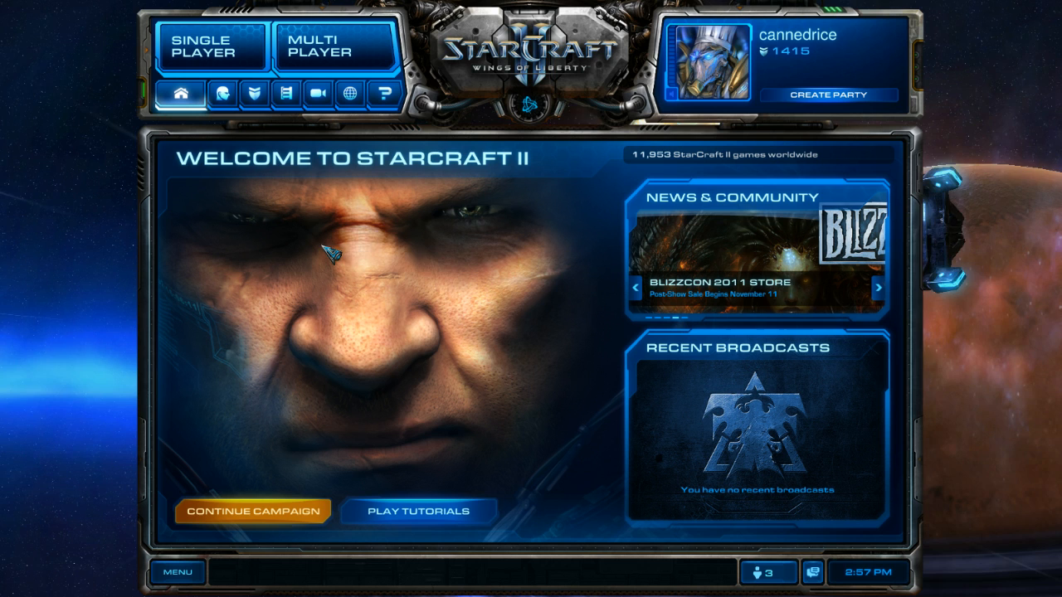
mouse_move(469, 261)
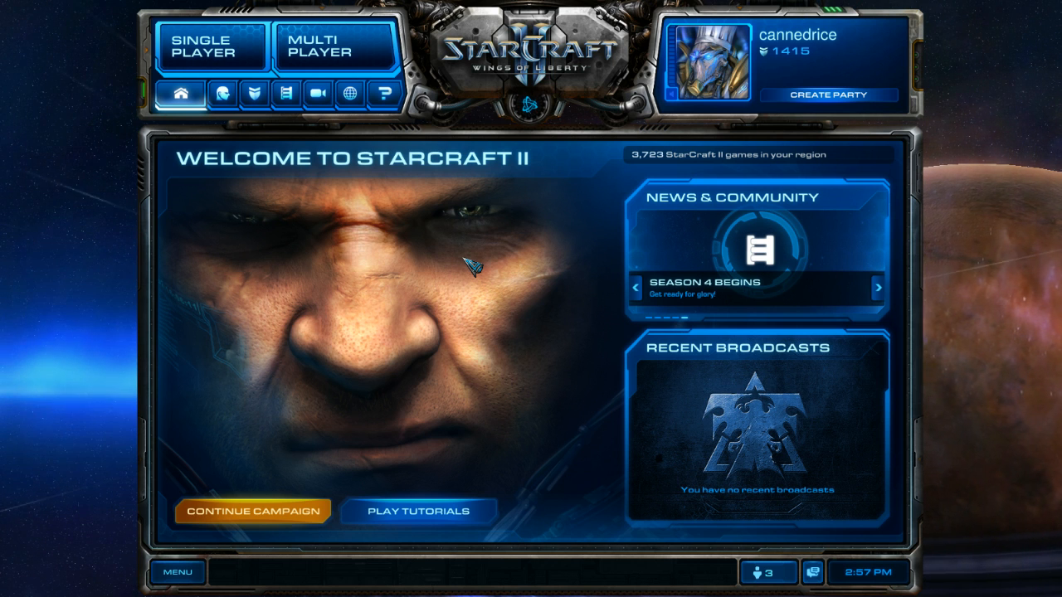
click(879, 286)
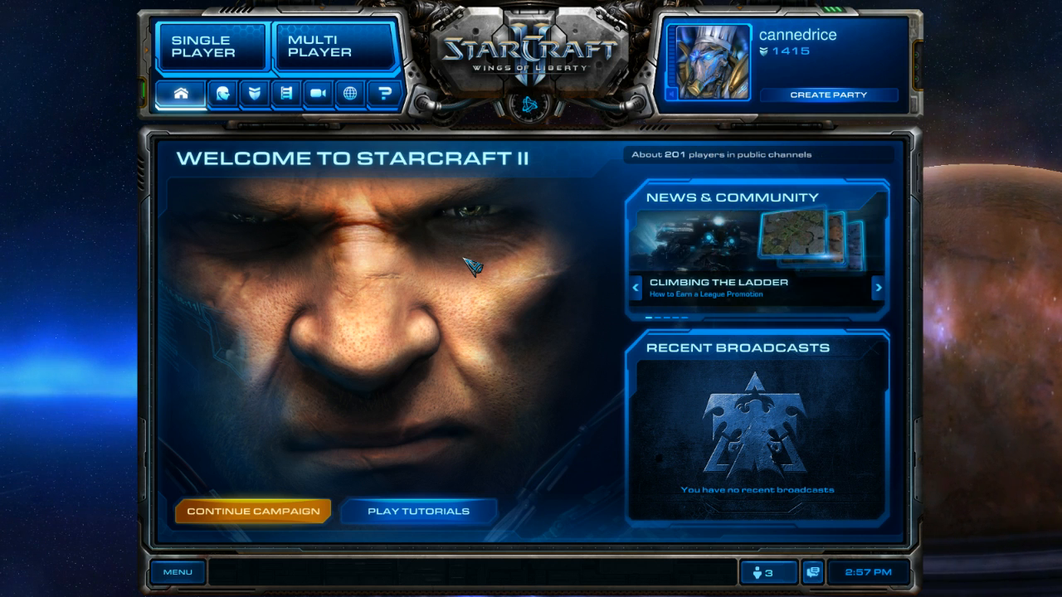